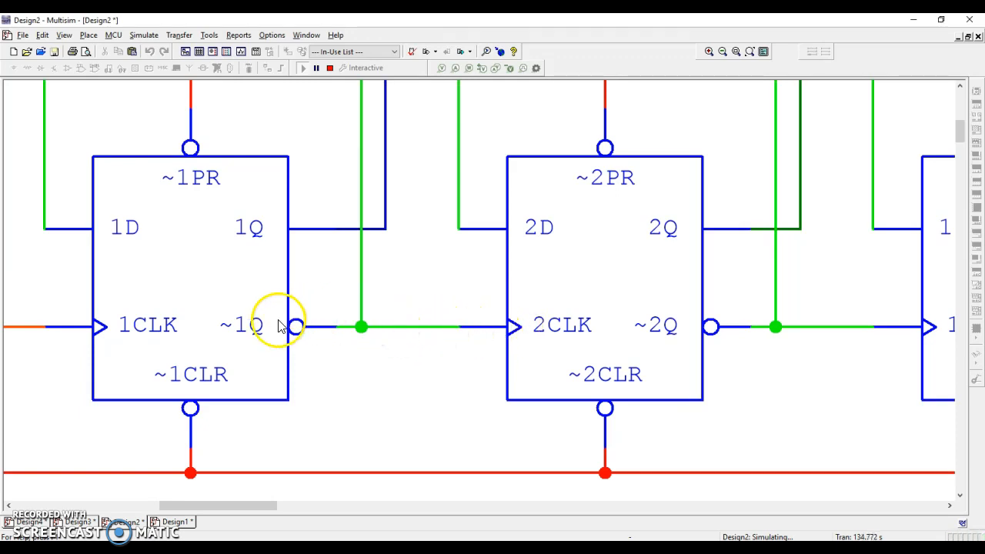
{"action": "mouse_move", "coordinate": [297, 330]}
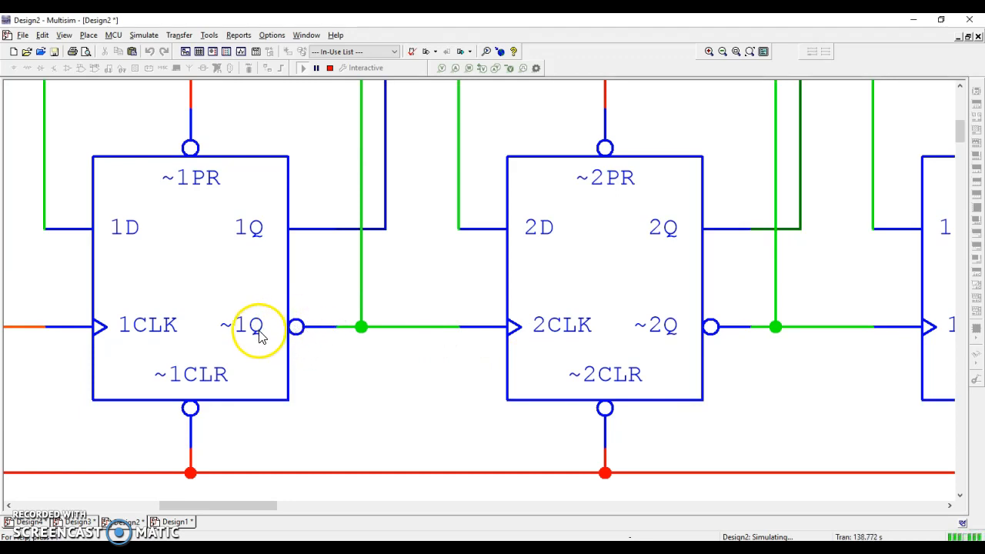
{"action": "mouse_move", "coordinate": [462, 325]}
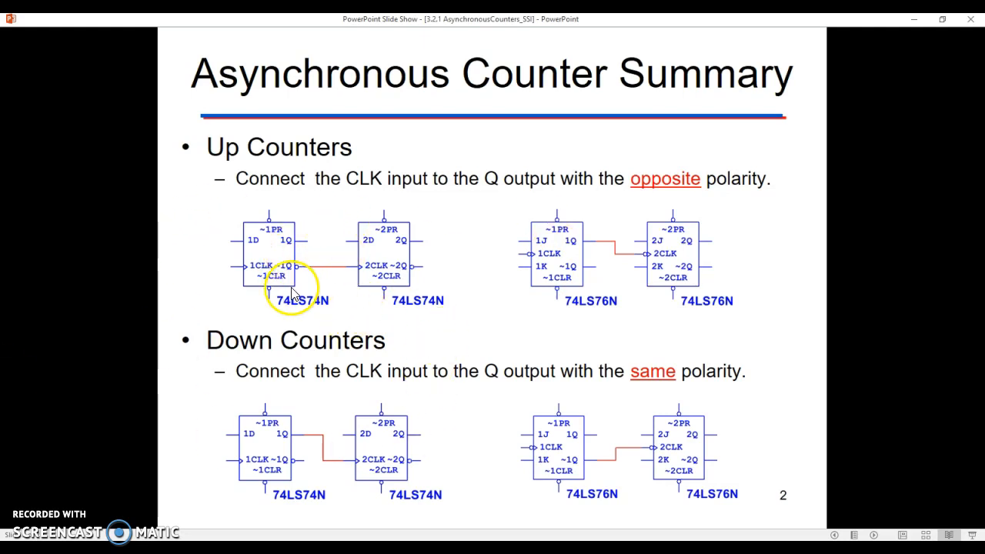
{"action": "mouse_move", "coordinate": [370, 275]}
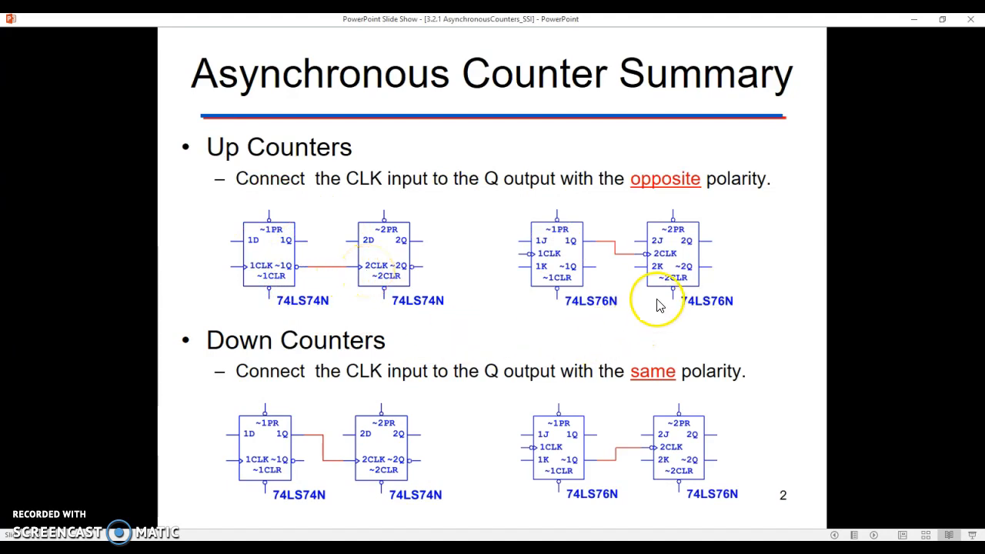
{"action": "mouse_move", "coordinate": [649, 254]}
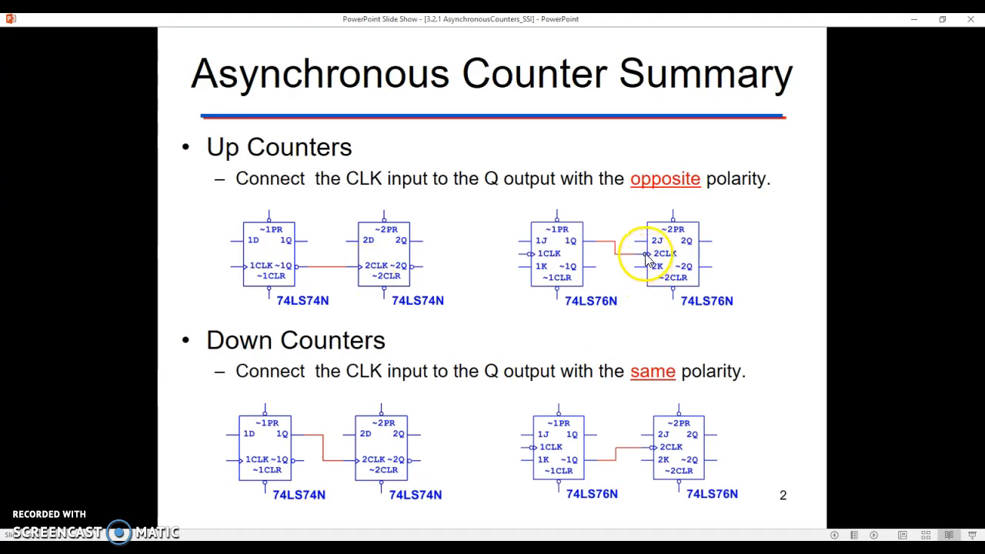